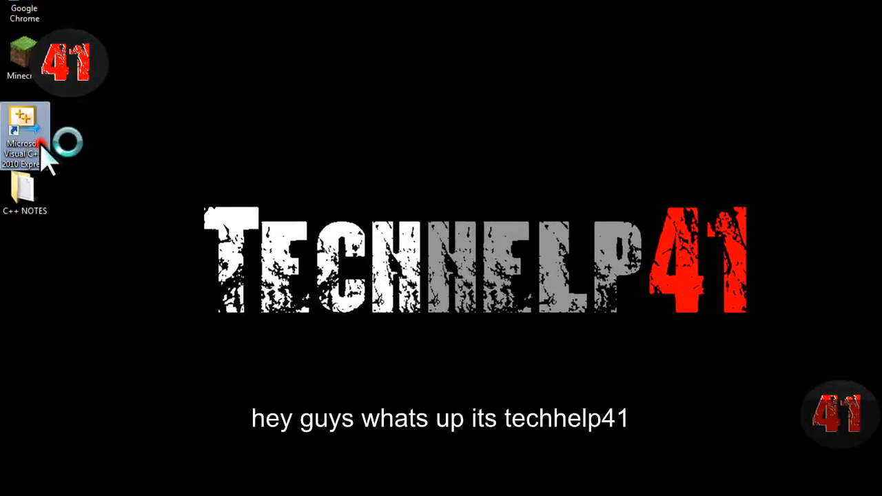
Step: Launch Visual C++ 2010 Express from its desktop shortcut
{"action": "double_click", "coordinate": [25, 131]}
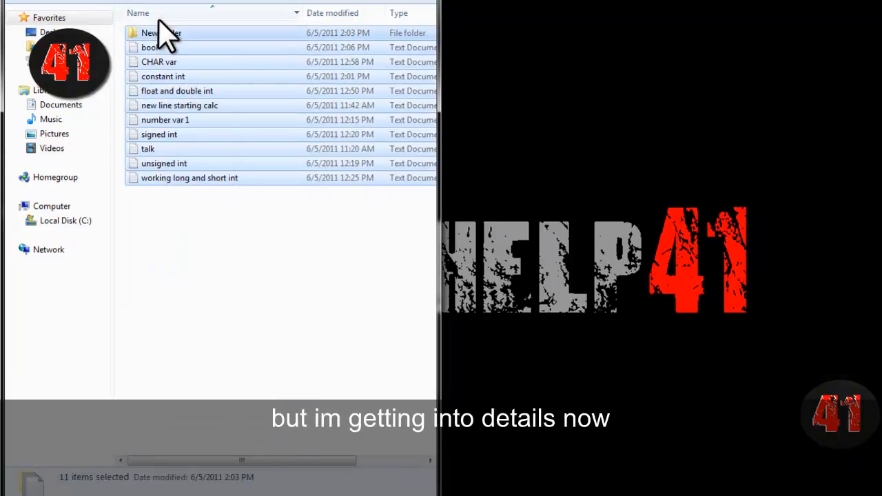
Step: Show the C++ NOTES folder of saved text notes in Explorer
{"action": "left_click", "coordinate": [161, 33]}
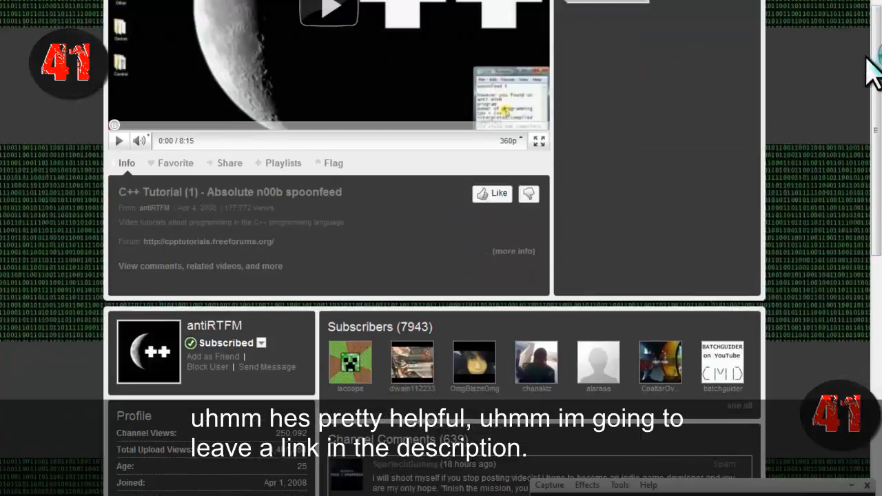
{"action": "mouse_move", "coordinate": [734, 169]}
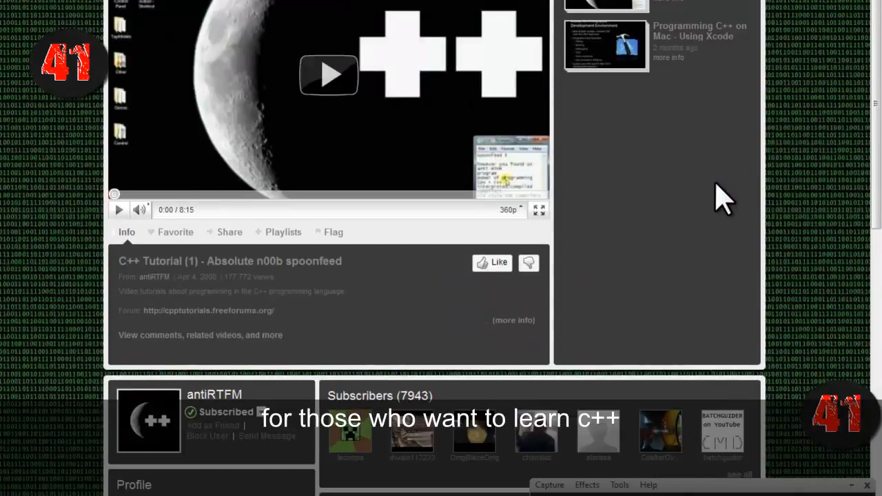
{"action": "mouse_move", "coordinate": [744, 186]}
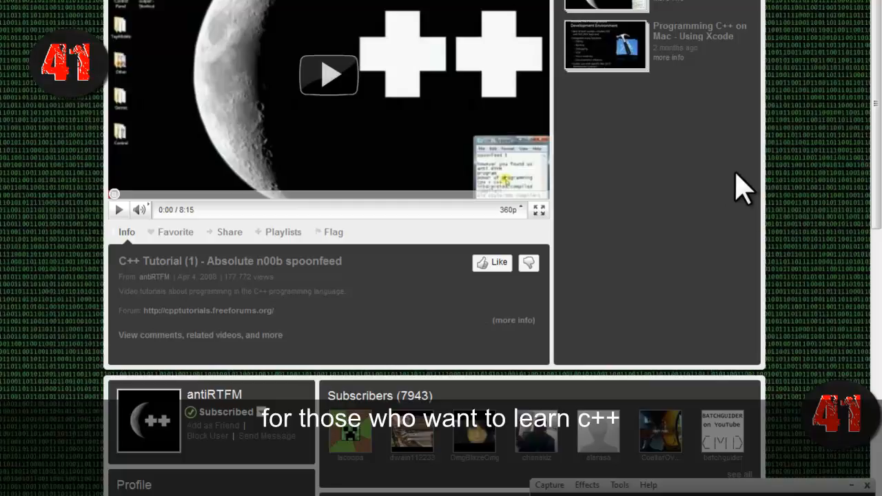
Step: Scroll down the antiRTFM YouTube channel page through its C++ tutorials
{"action": "scroll", "scroll_direction": "down", "scroll_amount": 3}
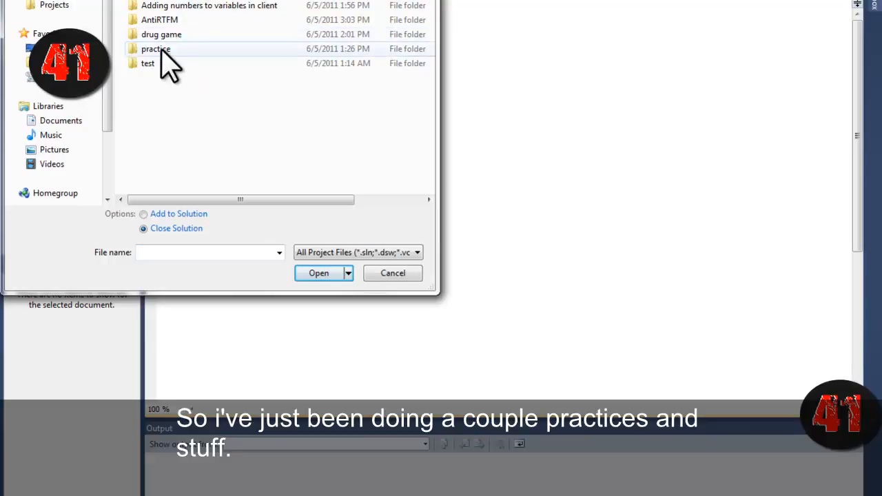
Step: Open the drug game project from the practice folder, then reopen the Open Project dialog
{"action": "left_click", "coordinate": [155, 48]}
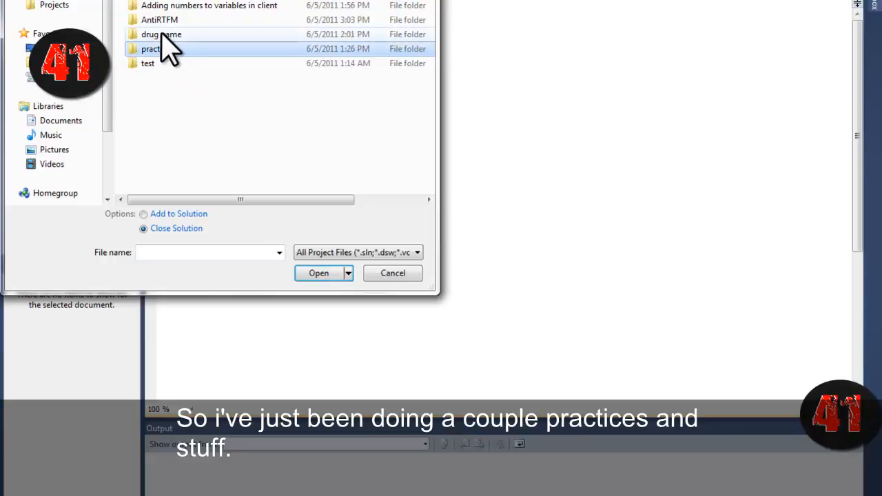
{"action": "left_click", "coordinate": [392, 273]}
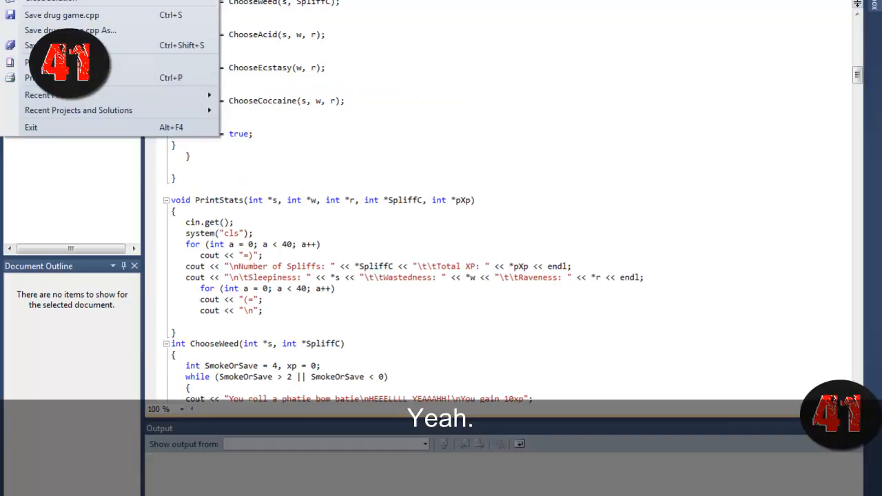
{"action": "left_click", "coordinate": [41, 62]}
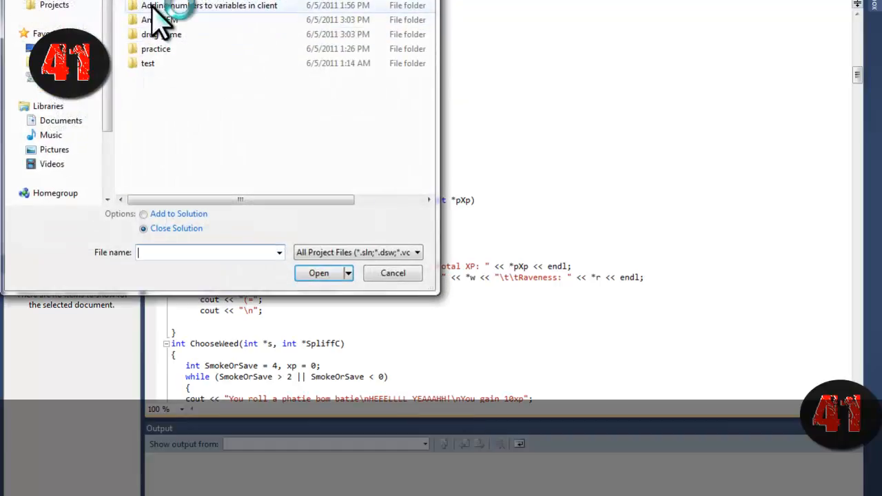
{"action": "left_click", "coordinate": [209, 5]}
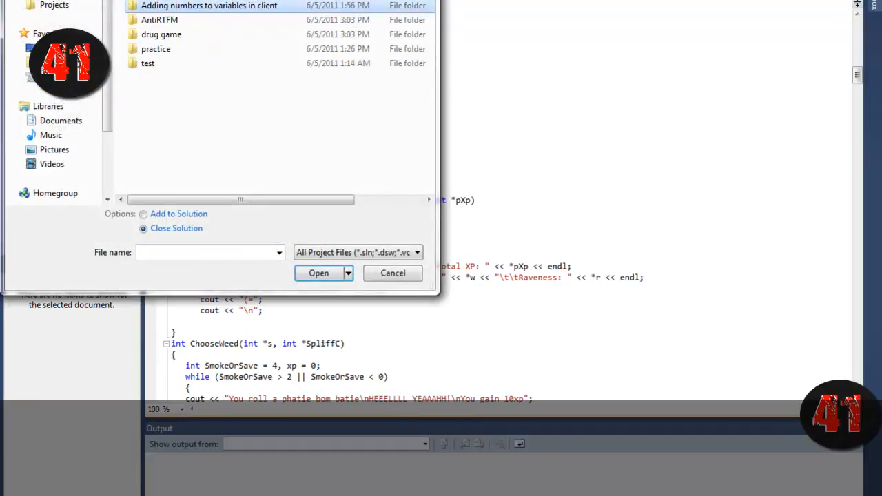